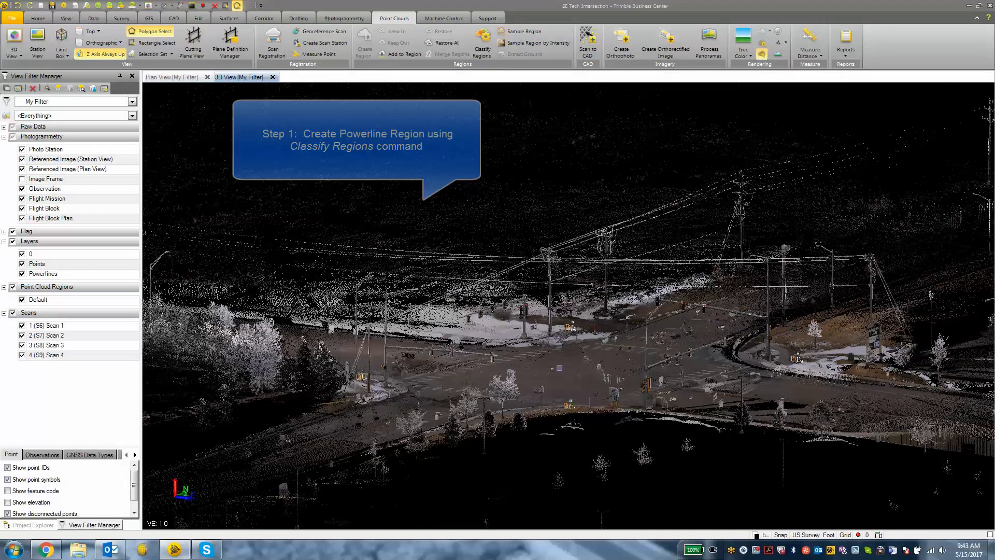
{"action": "mouse_move", "coordinate": [559, 368]}
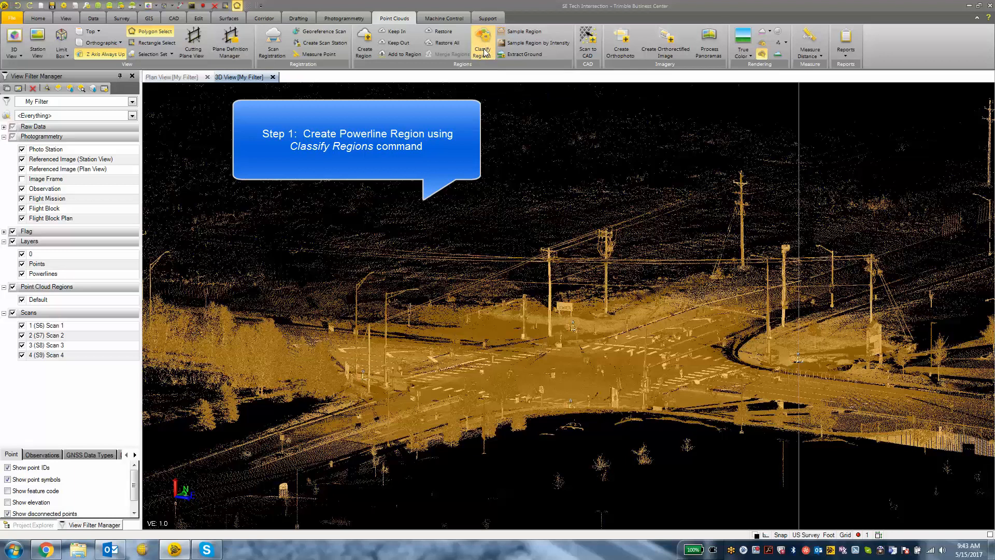
- Extract only the Power lines class, excluding Buildings, Ground, vegetation and Poles and signs
{"action": "left_click", "coordinate": [481, 43]}
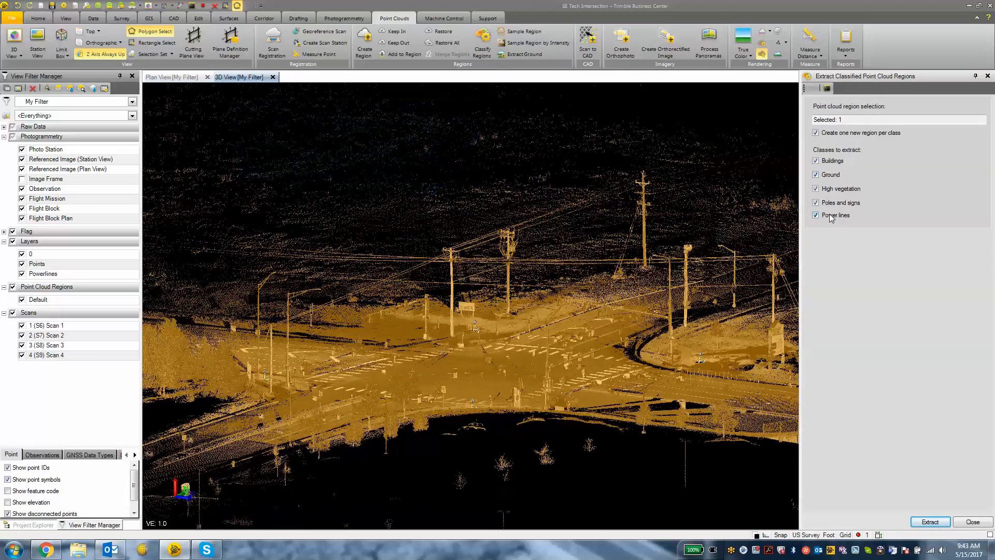
{"action": "left_click", "coordinate": [815, 215]}
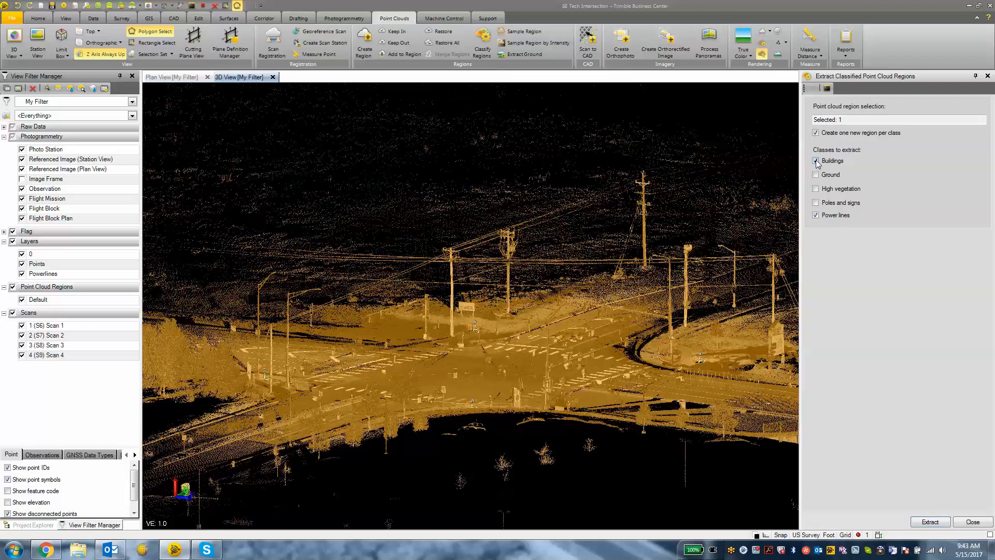
{"action": "left_click", "coordinate": [815, 161]}
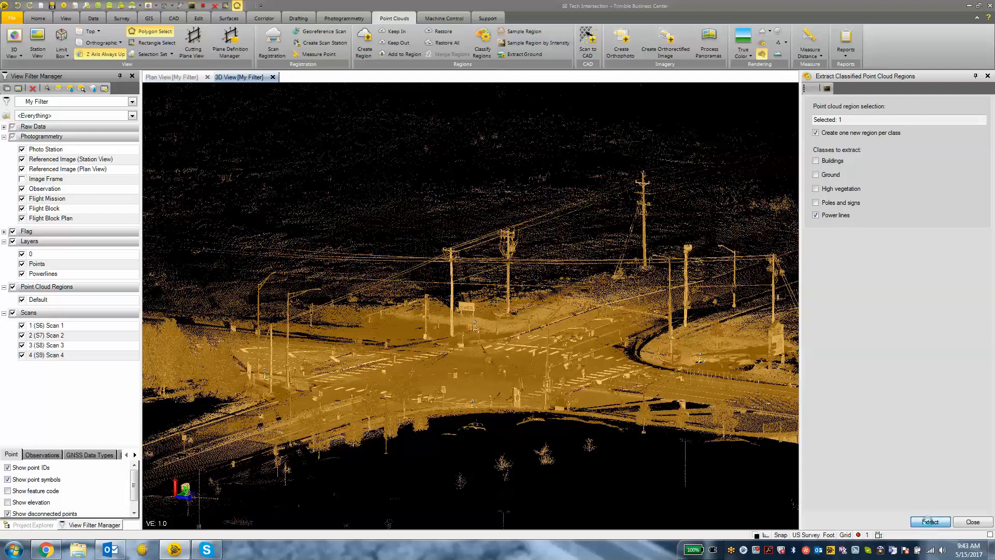
{"action": "left_click", "coordinate": [930, 521]}
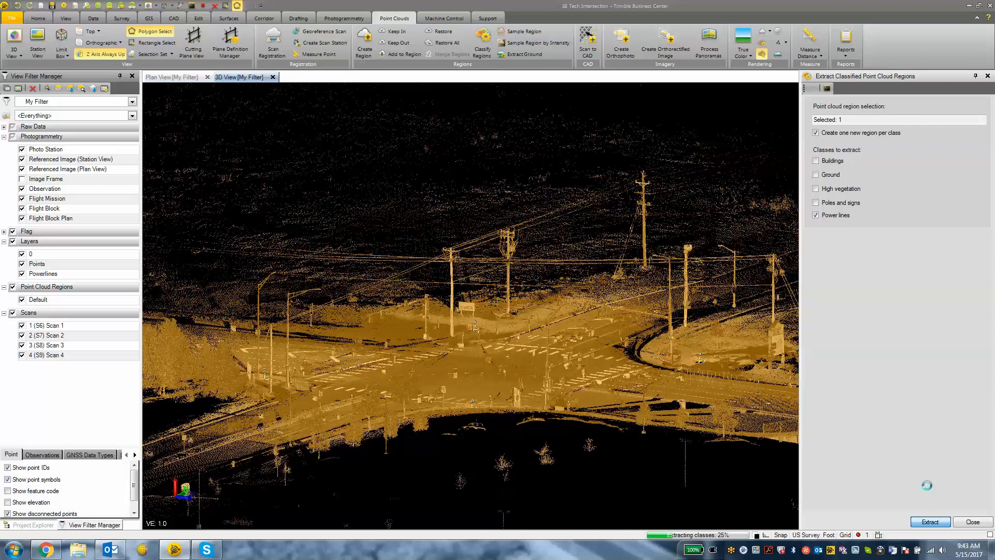
- Let the extraction complete, producing the new Power lines point cloud region
{"action": "left_click", "coordinate": [929, 521]}
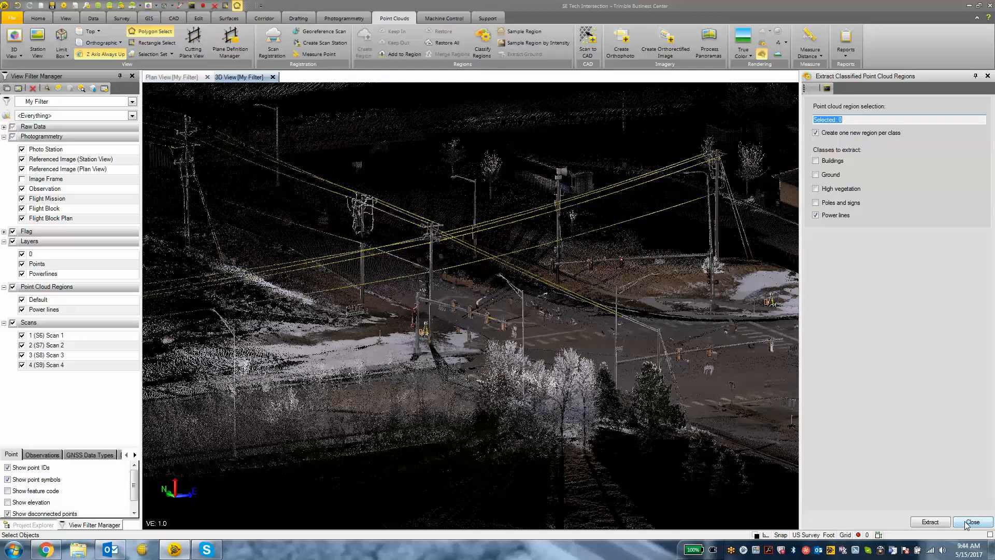
- Close the extraction pane and hide the Default region in View Filter Manager
{"action": "left_click", "coordinate": [970, 522]}
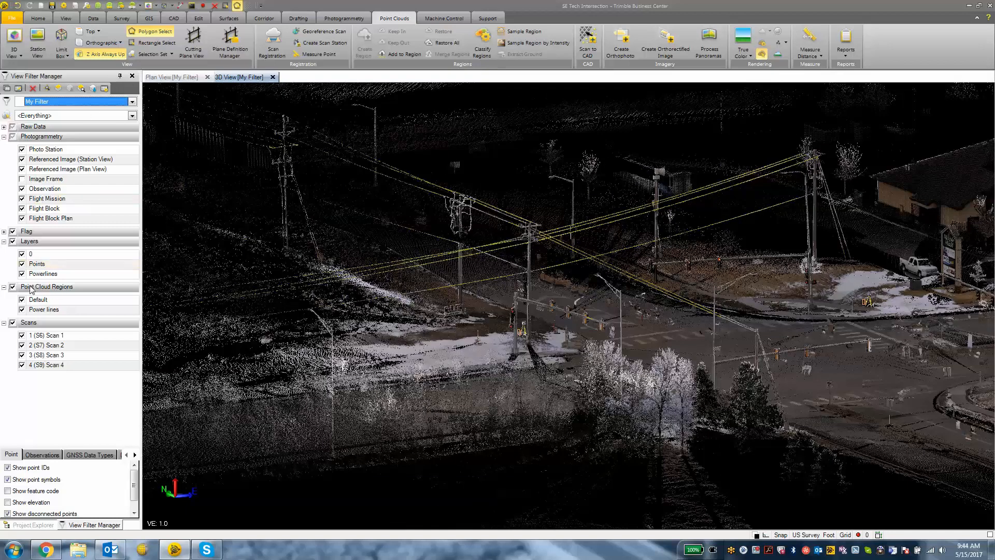
{"action": "left_click", "coordinate": [43, 309]}
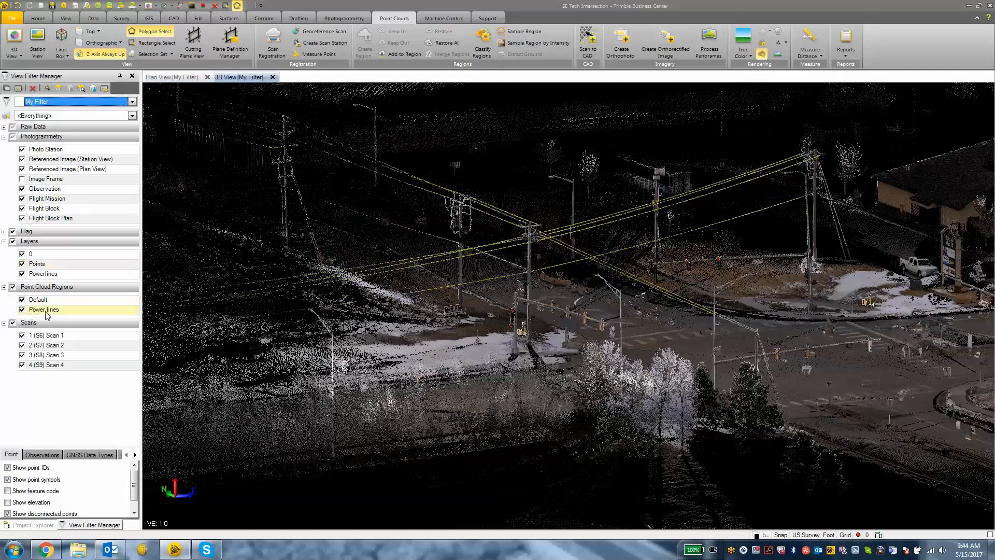
{"action": "left_click", "coordinate": [37, 299]}
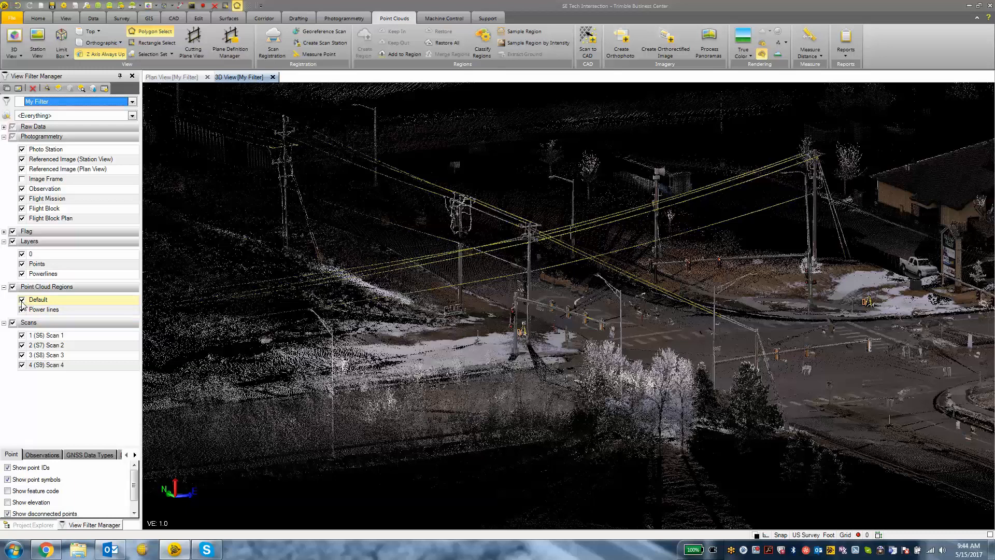
{"action": "left_click", "coordinate": [22, 299]}
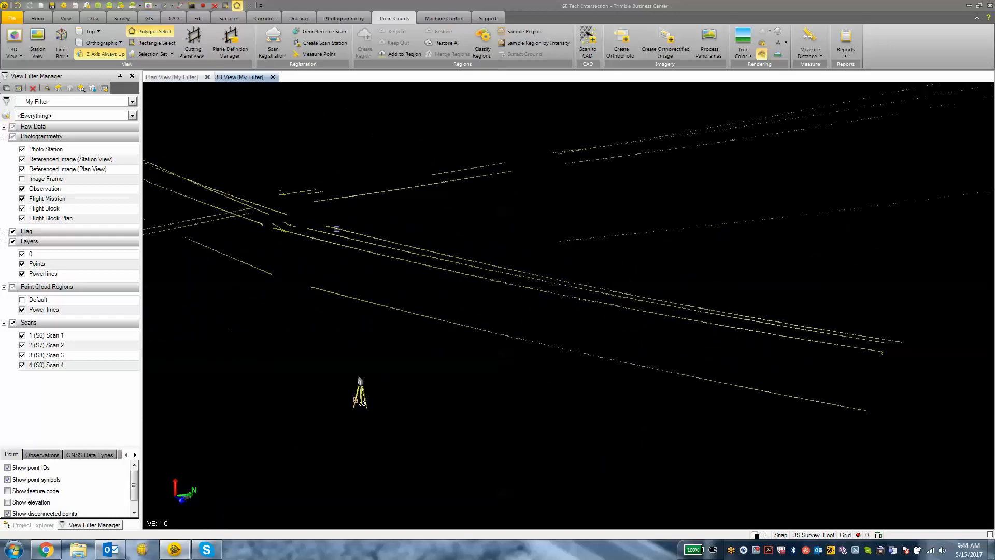
{"action": "mouse_move", "coordinate": [336, 230]}
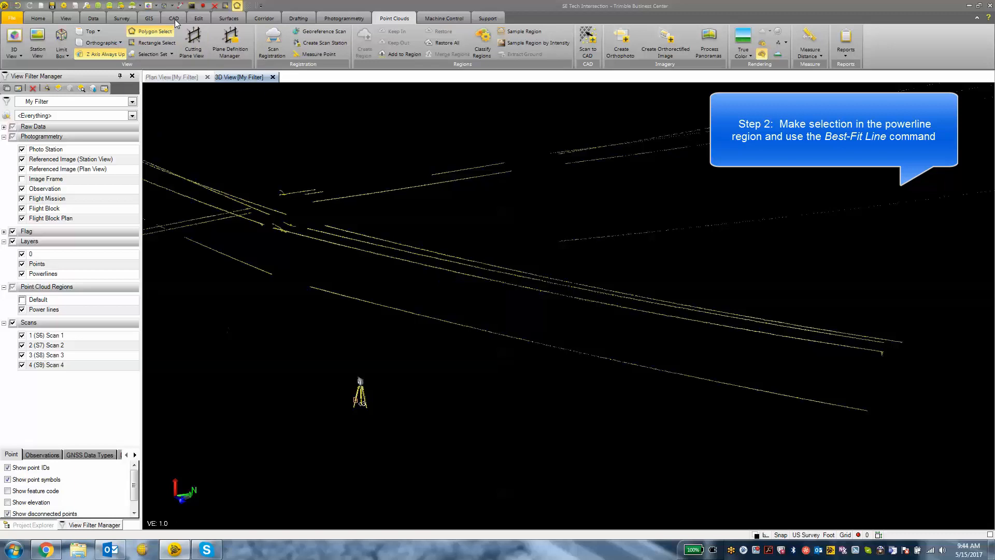
- Launch Best-Fit Line from the CAD tab's COGO group with 3,210 points selected
{"action": "left_click", "coordinate": [174, 18]}
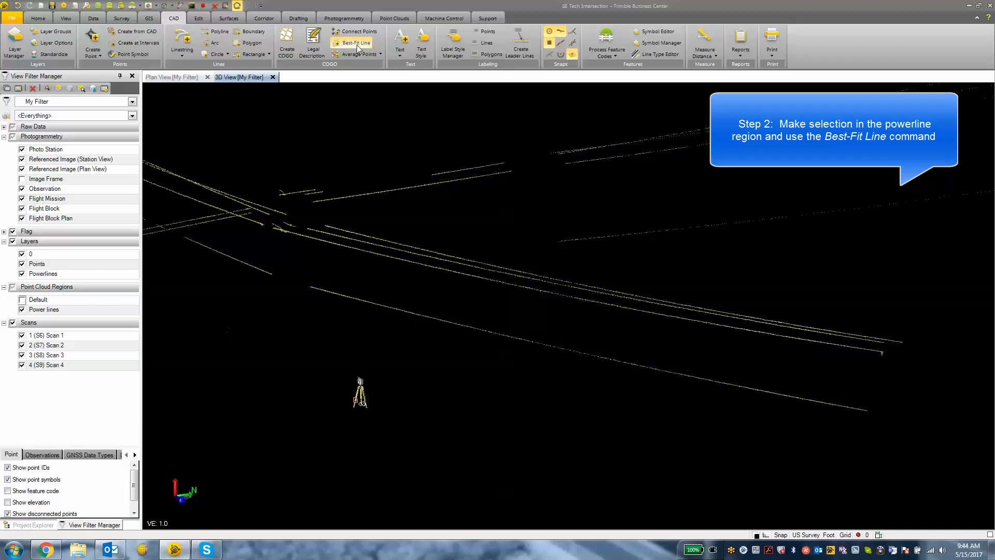
{"action": "mouse_move", "coordinate": [353, 42]}
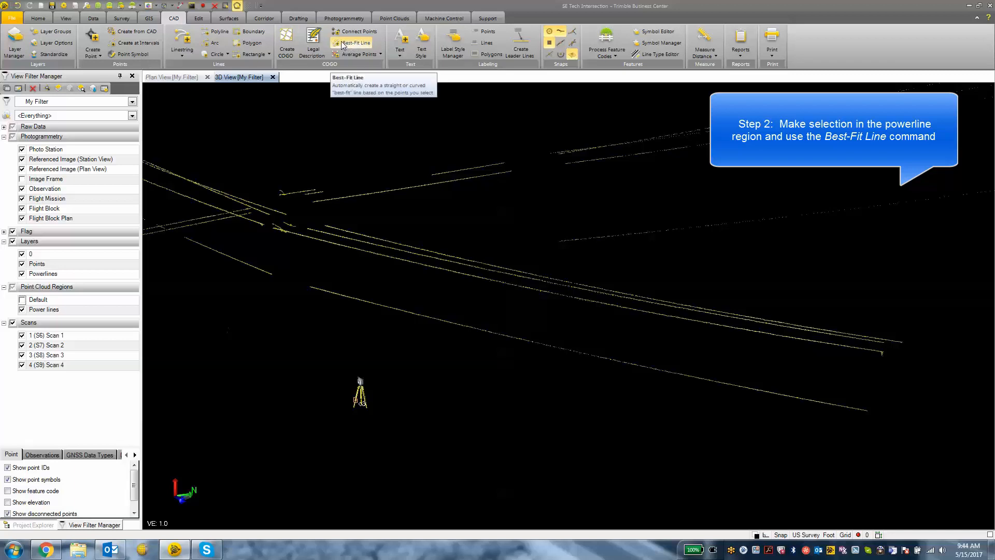
{"action": "mouse_move", "coordinate": [367, 315]}
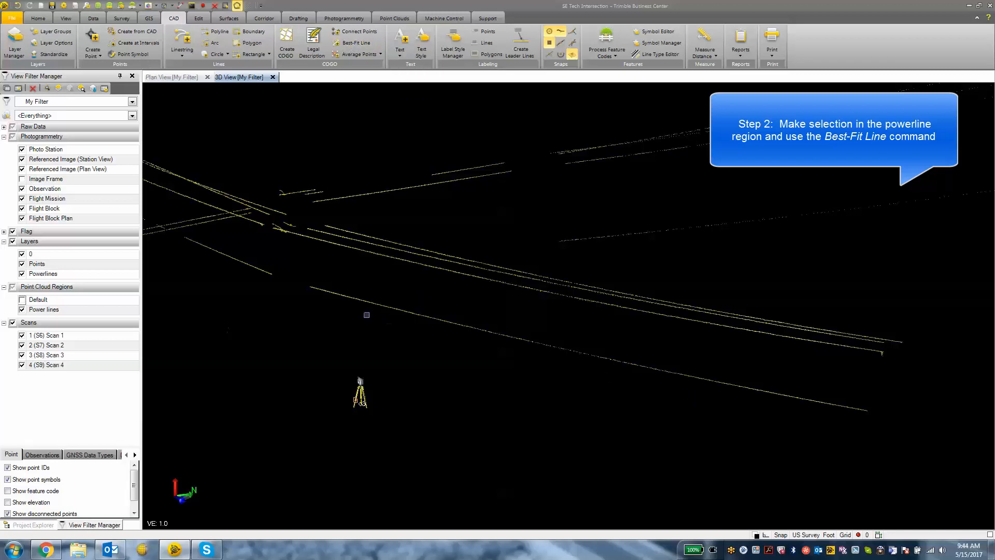
{"action": "mouse_move", "coordinate": [407, 290]}
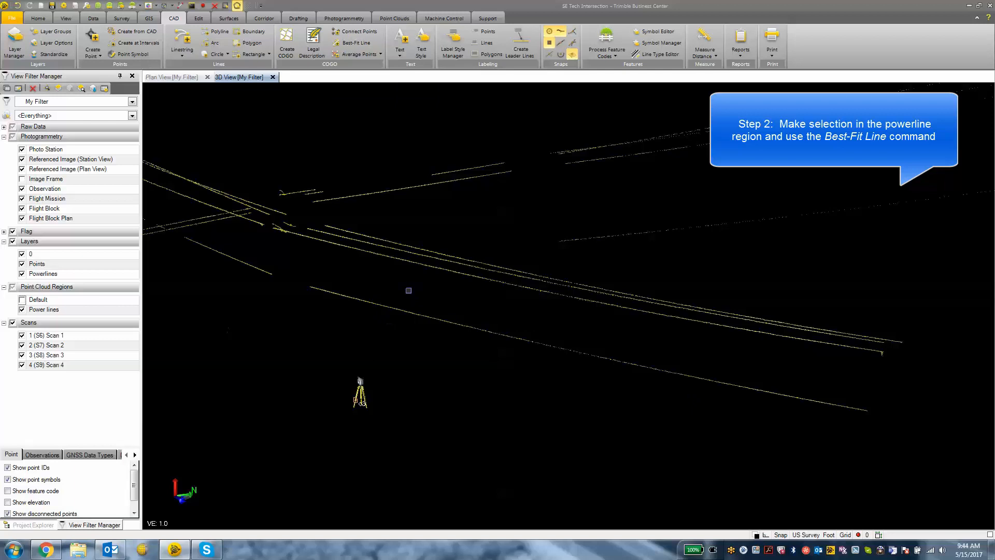
{"action": "mouse_move", "coordinate": [237, 8]}
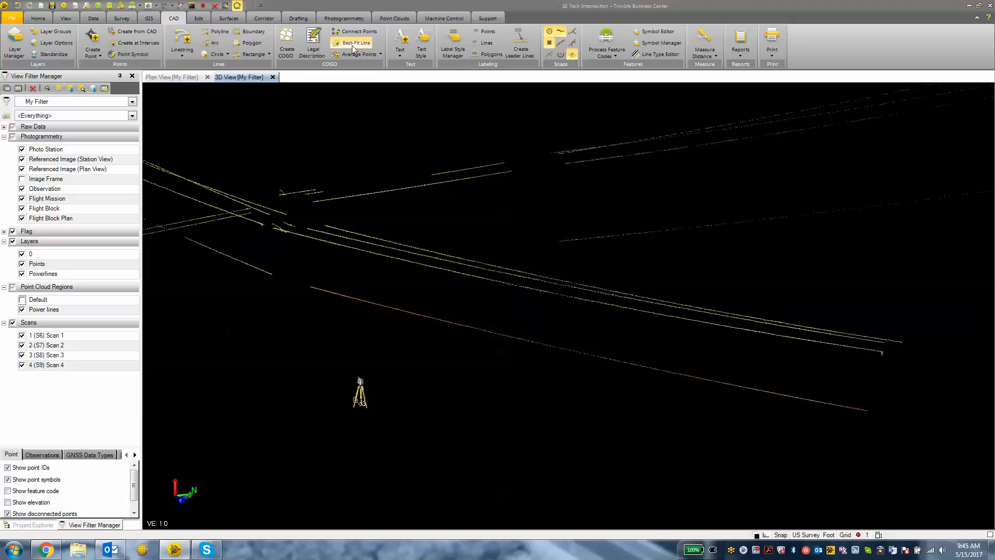
{"action": "mouse_move", "coordinate": [356, 42]}
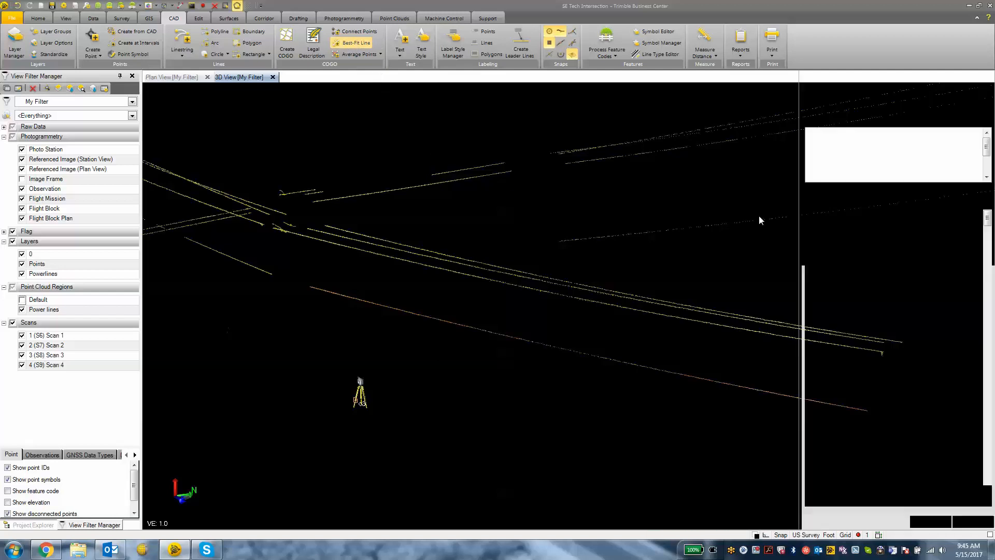
{"action": "left_click", "coordinate": [356, 42]}
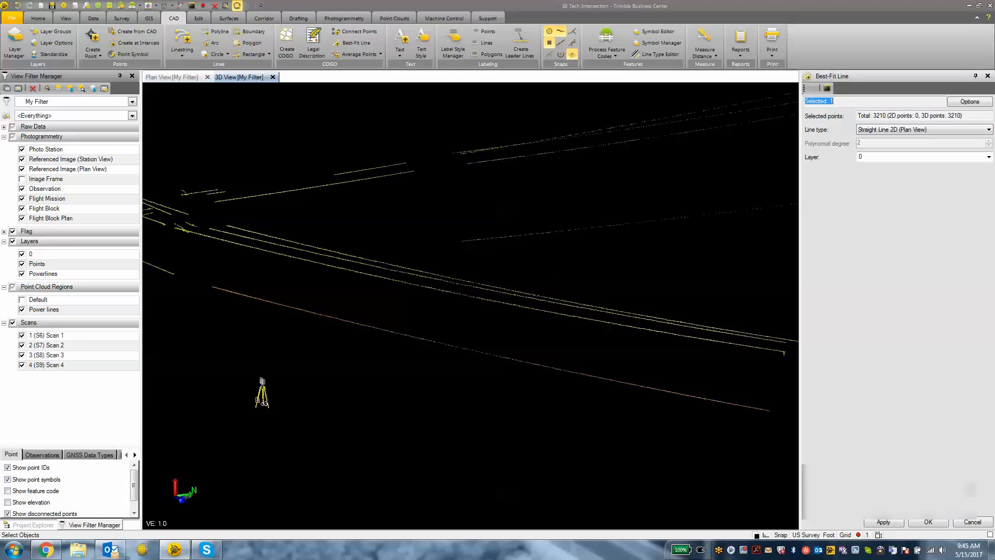
- Set Line type to Polynomial Curve 3D and layer to Powerlines
{"action": "left_click", "coordinate": [984, 129]}
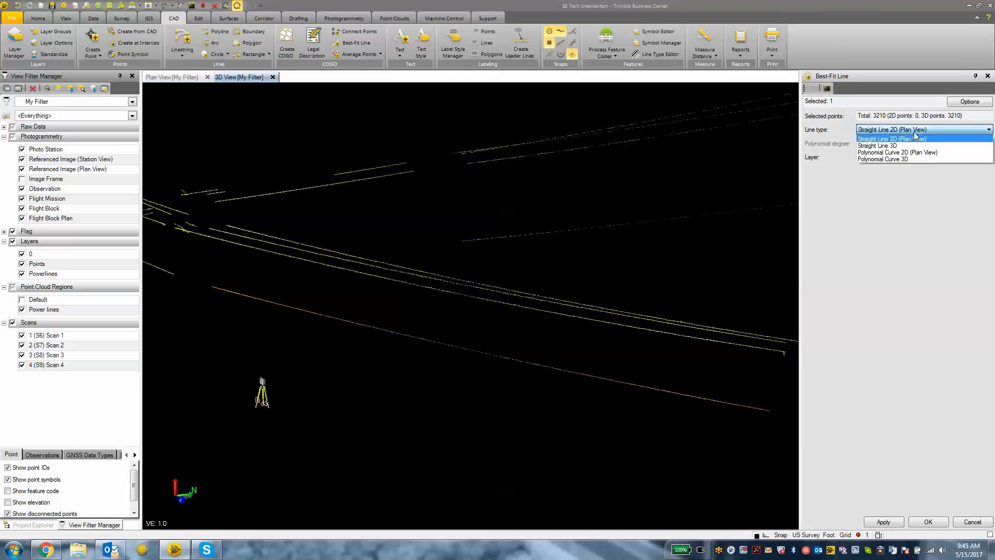
{"action": "mouse_move", "coordinate": [893, 145]}
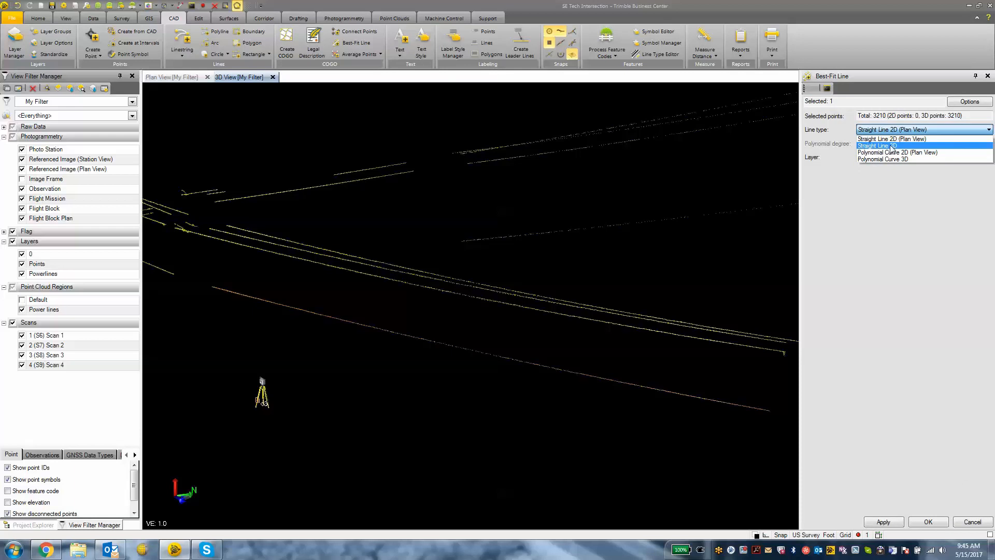
{"action": "mouse_move", "coordinate": [897, 153]}
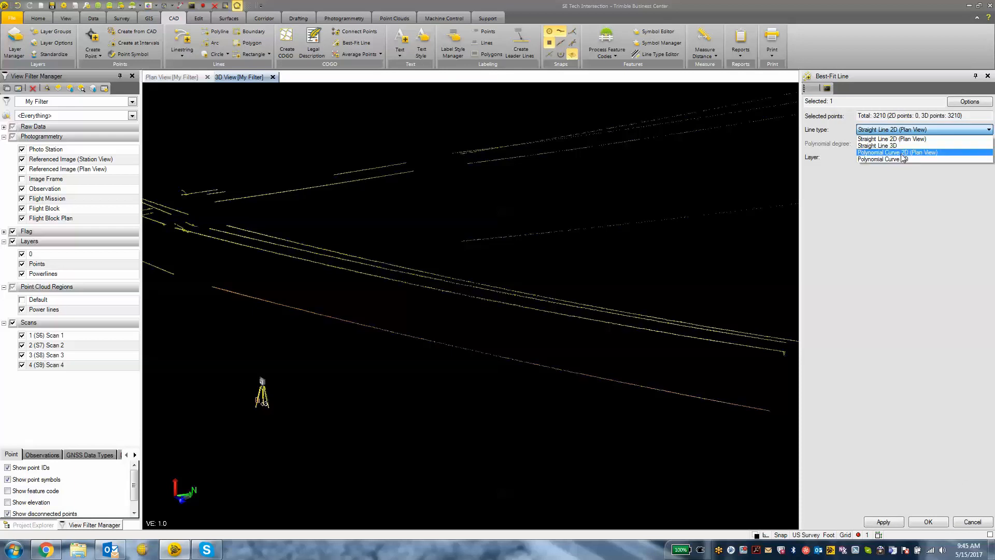
{"action": "mouse_move", "coordinate": [888, 159]}
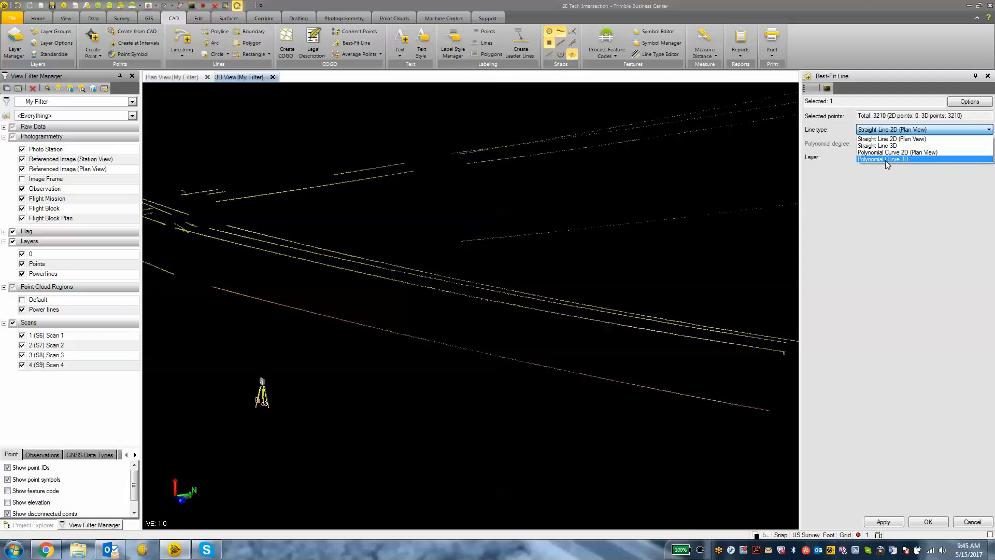
{"action": "left_click", "coordinate": [884, 160]}
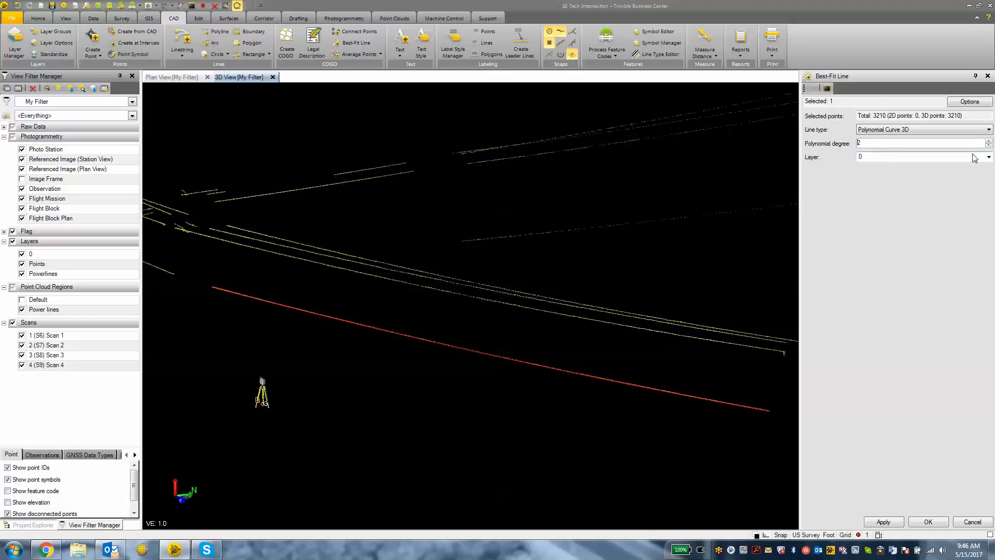
{"action": "left_click", "coordinate": [987, 157]}
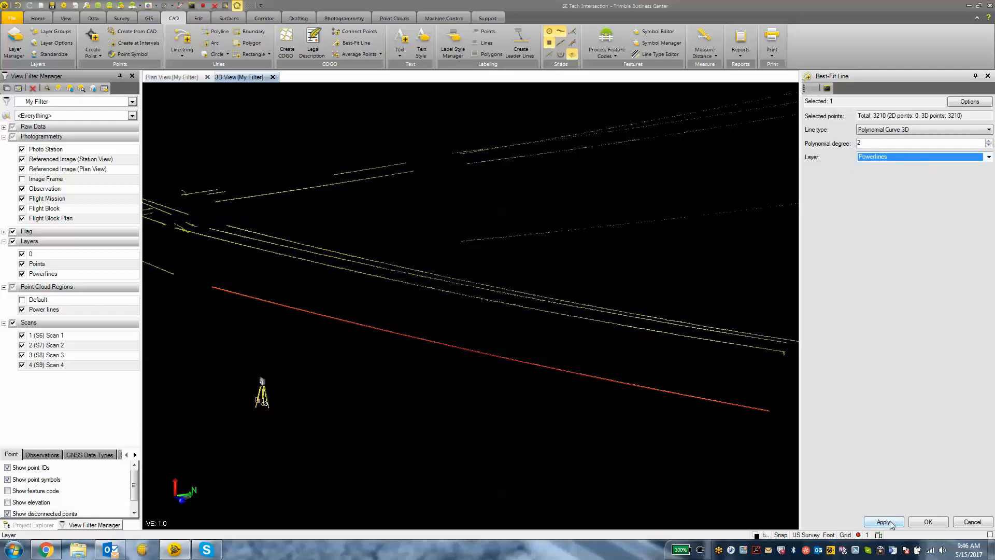
- Apply the first 3D curve and select the next wire's 1,753 points
{"action": "left_click", "coordinate": [883, 521]}
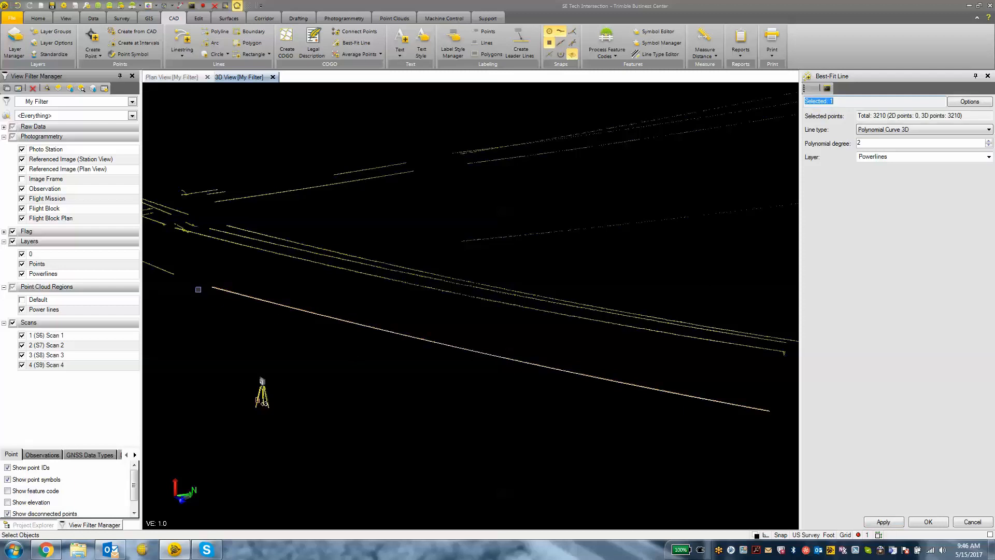
{"action": "mouse_move", "coordinate": [676, 388]}
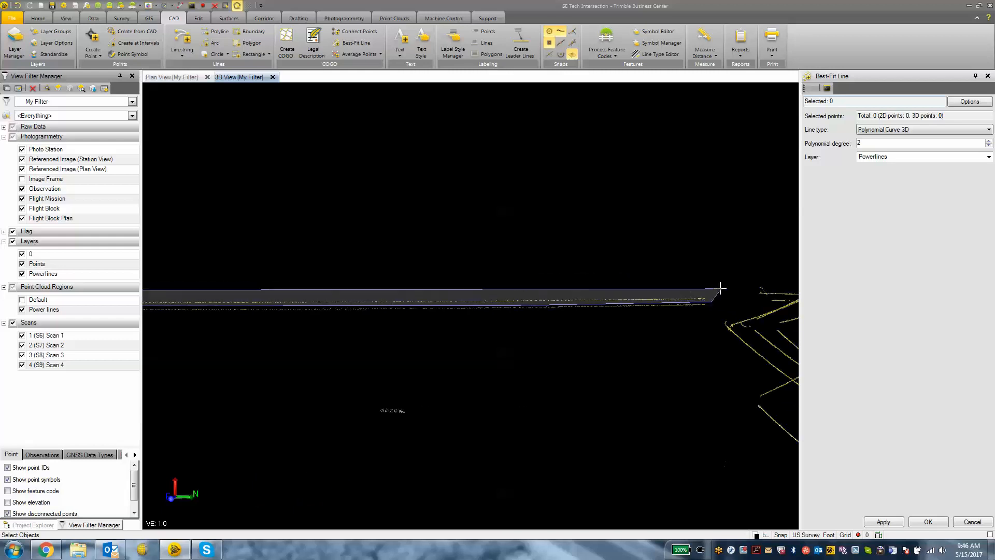
{"action": "left_click", "coordinate": [883, 521]}
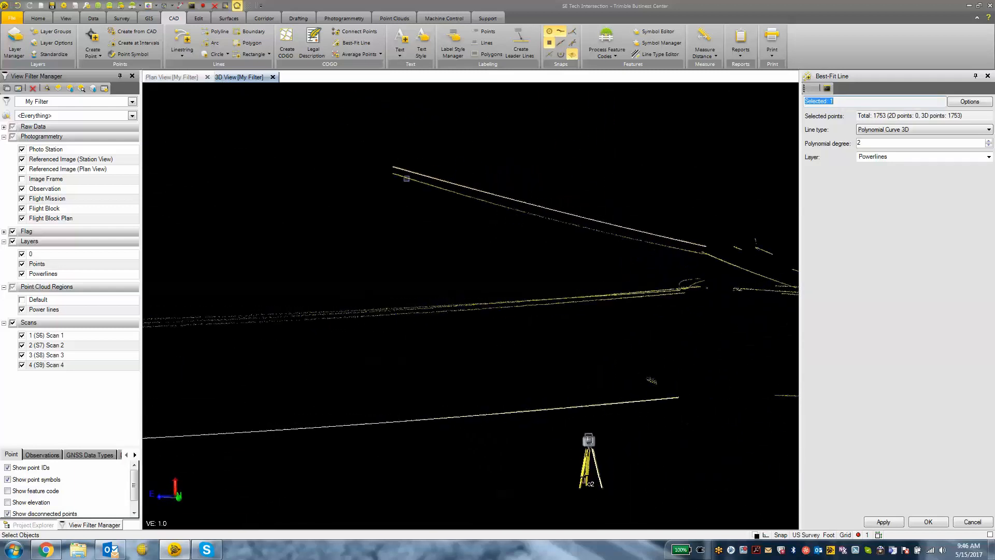
- Apply the second wire's curve from Plan View and hide the point cloud regions
{"action": "left_click", "coordinate": [172, 77]}
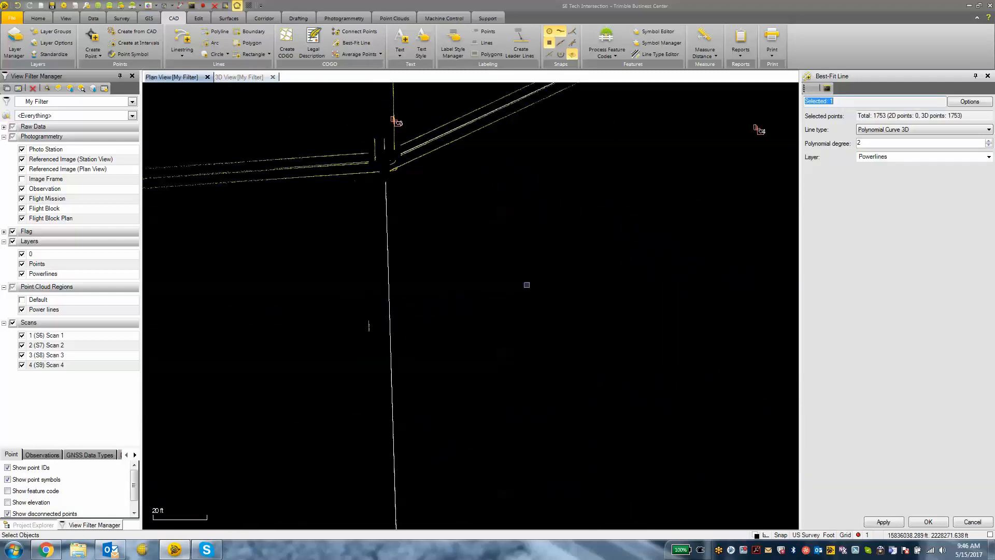
{"action": "scroll", "scroll_direction": "down", "scroll_amount": 3}
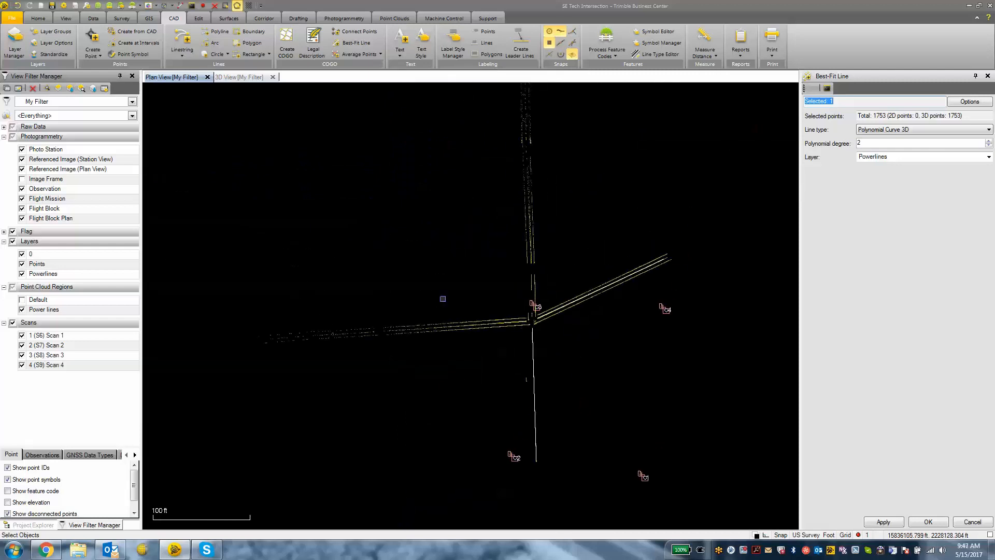
{"action": "left_click", "coordinate": [43, 309]}
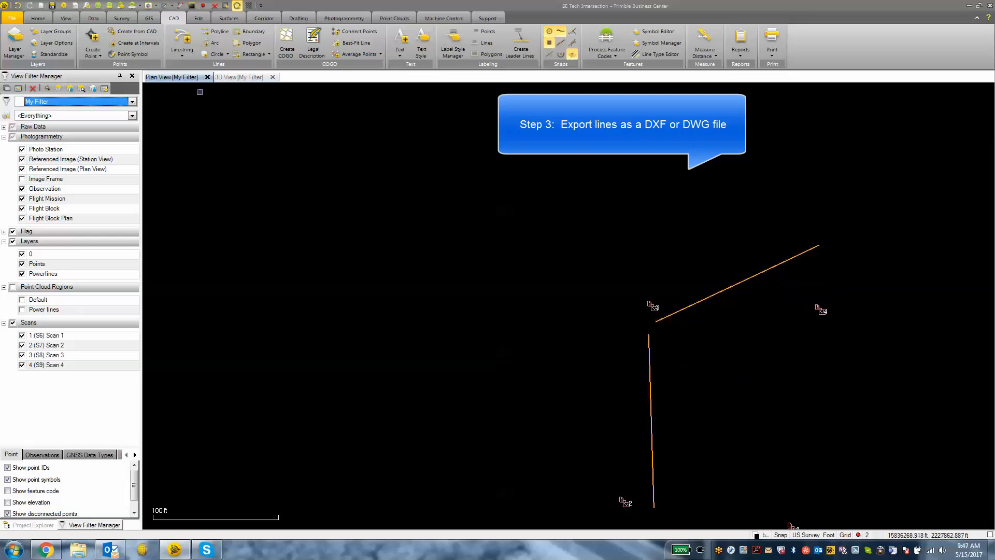
- Export the curves with the DXF exporter to SE Tech Intersection.dxf, confirming overwrite
{"action": "left_click", "coordinate": [37, 17]}
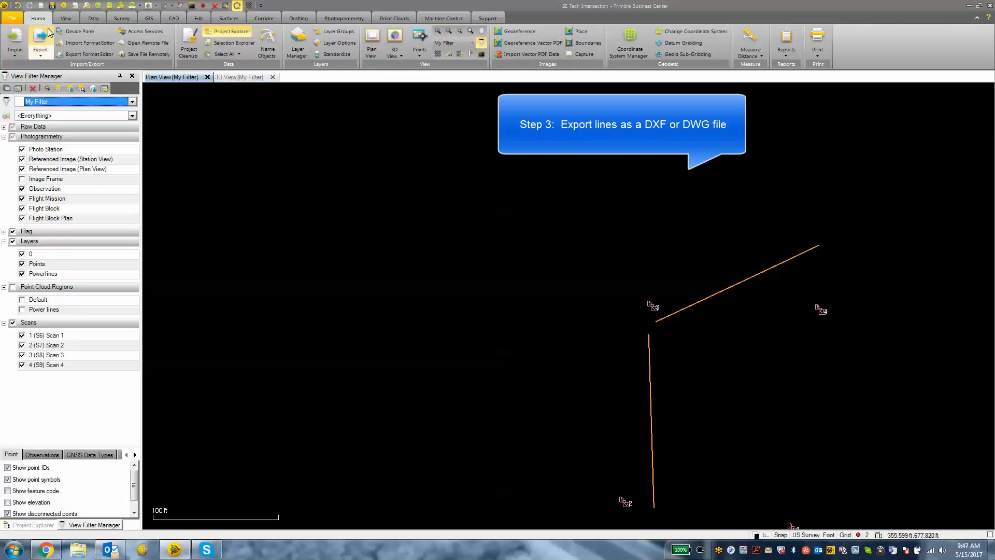
{"action": "left_click", "coordinate": [40, 38]}
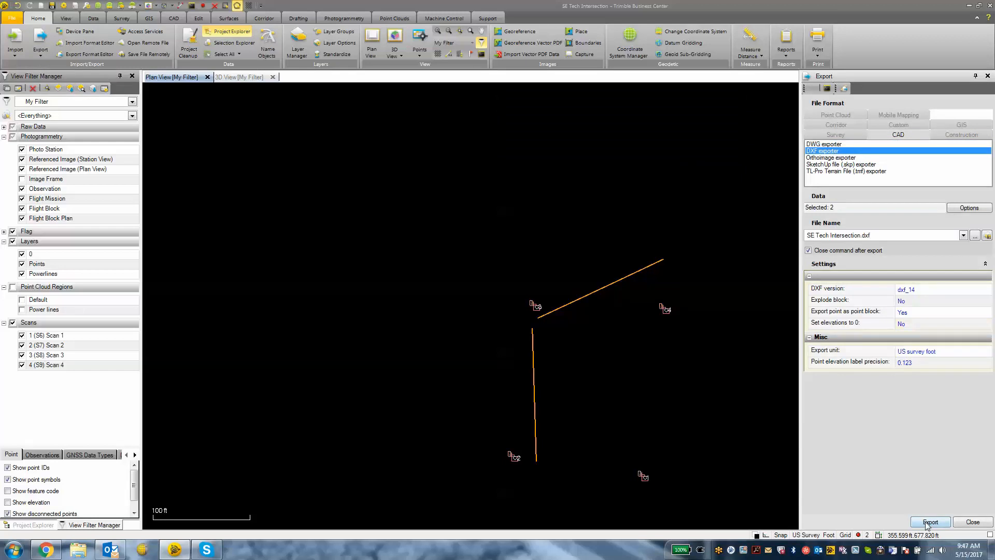
{"action": "left_click", "coordinate": [930, 521]}
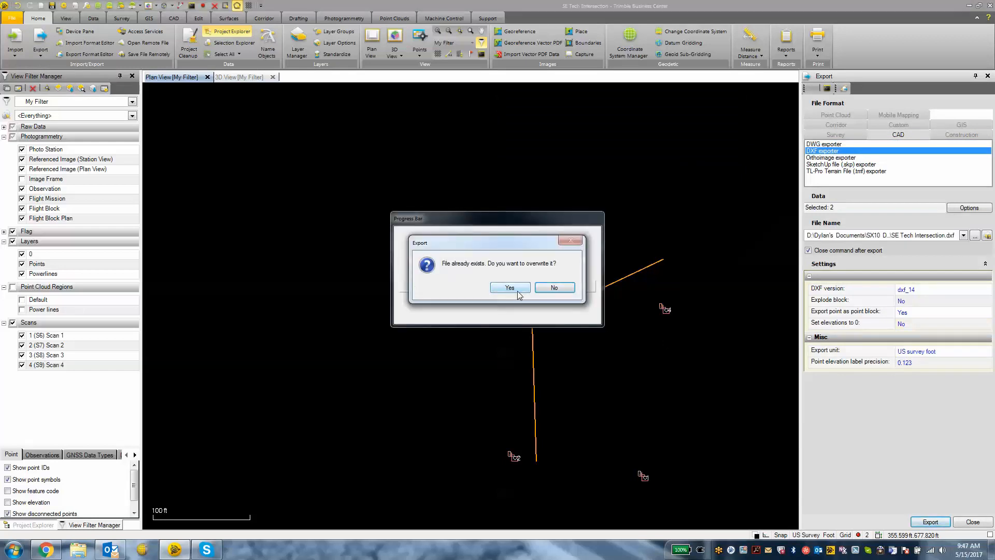
{"action": "left_click", "coordinate": [510, 288]}
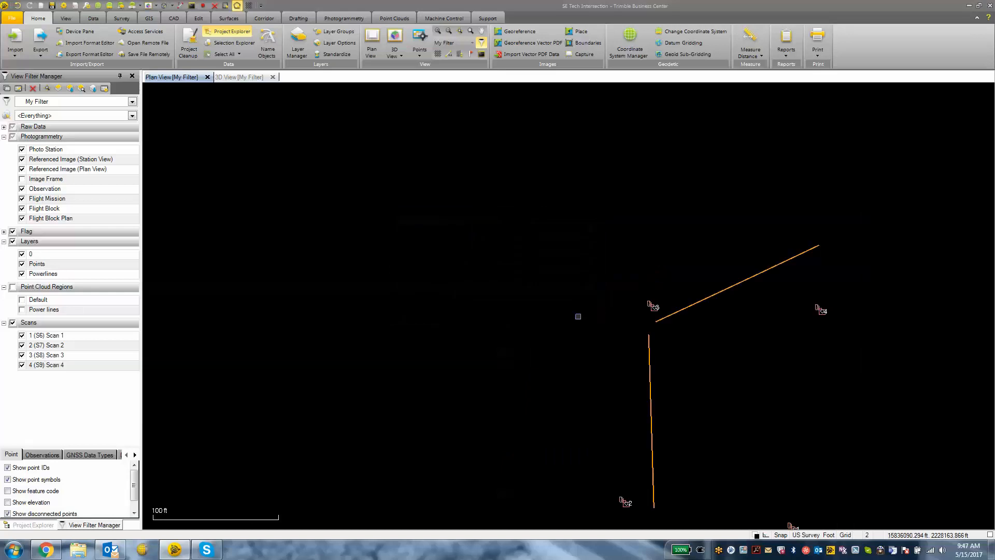